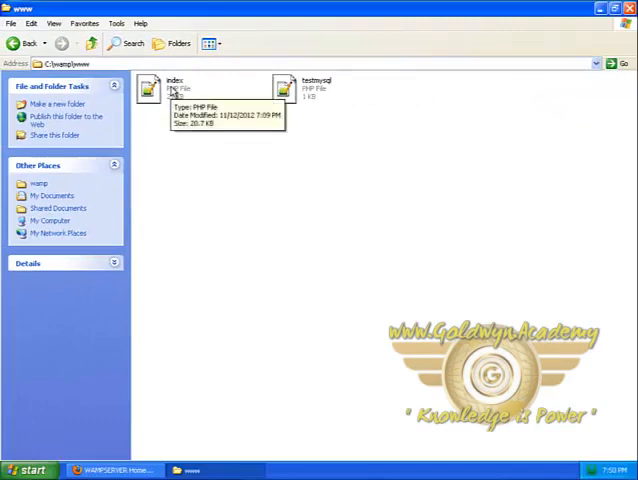
mouse_move(344, 90)
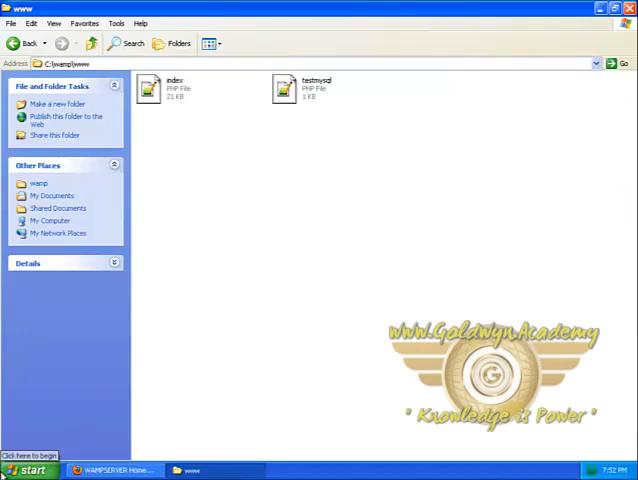
- Navigate the Save As dialog through My Computer and Local Disk (C:) into the wamp\www folder
click(30, 470)
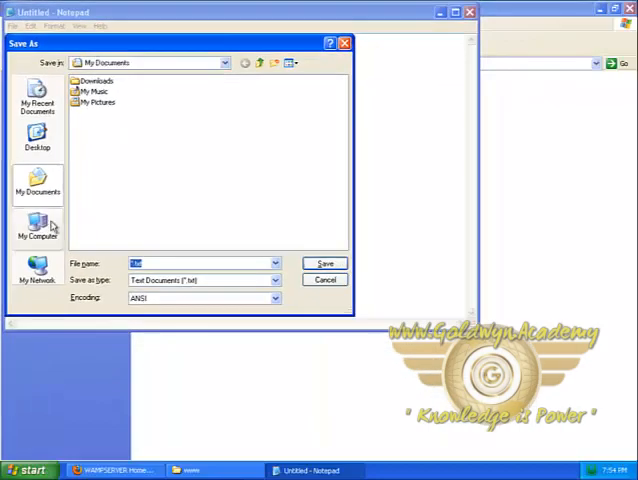
click(36, 224)
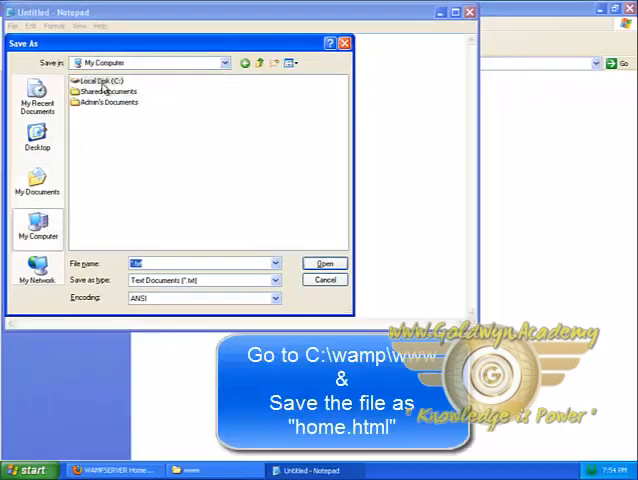
double_click(104, 80)
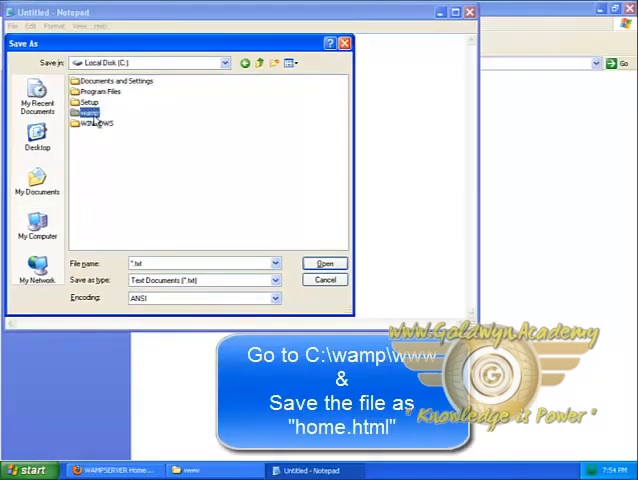
double_click(90, 112)
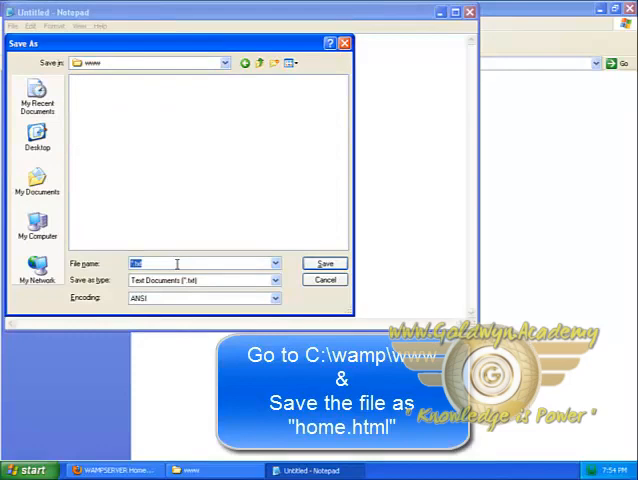
text(home)
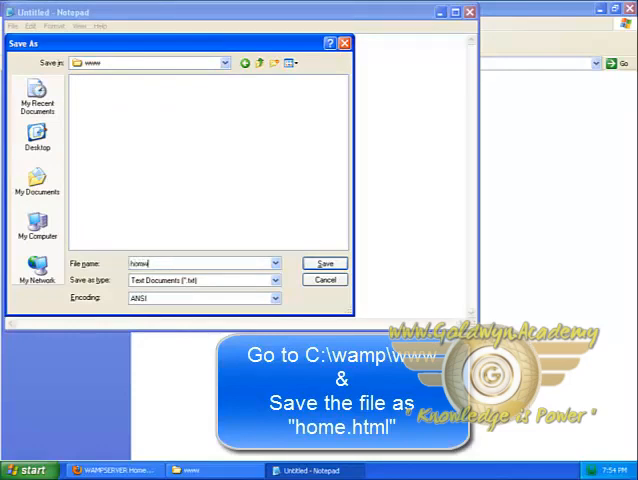
text(.html)
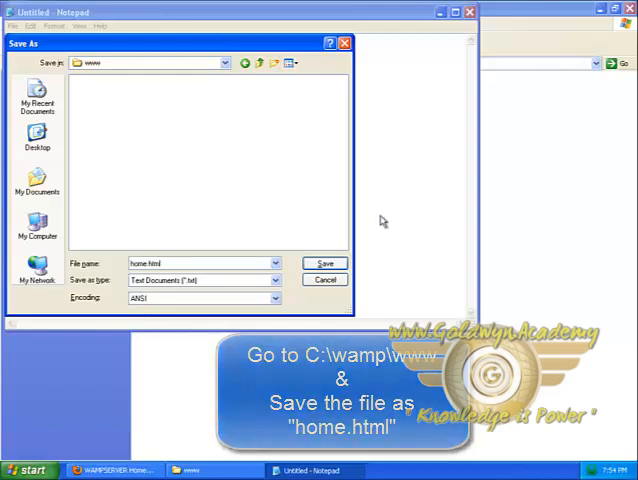
click(326, 264)
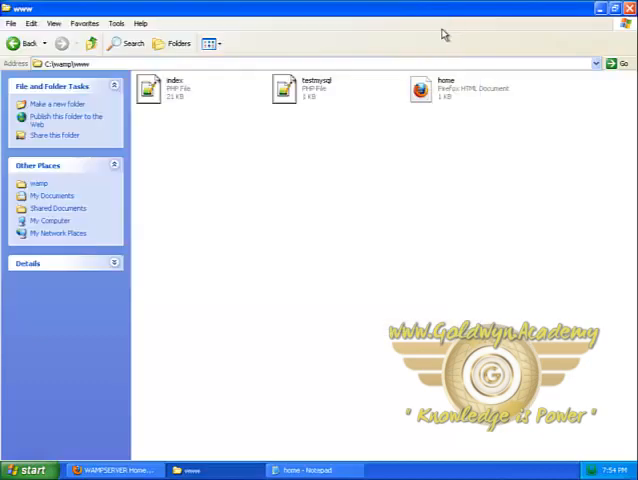
mouse_move(144, 272)
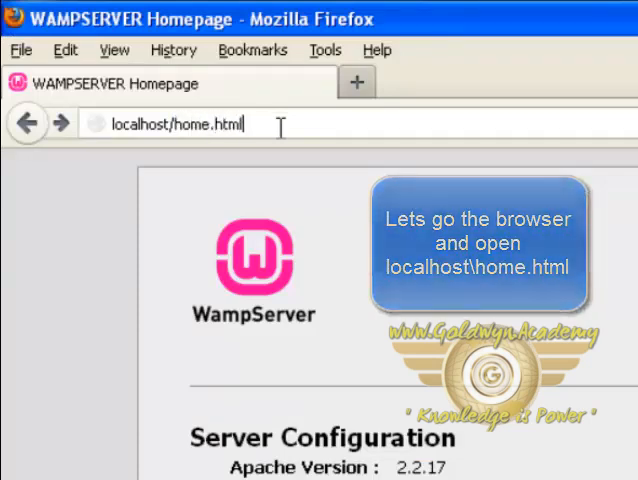
- Load localhost/home.html in Firefox from the local web server
key(Return)
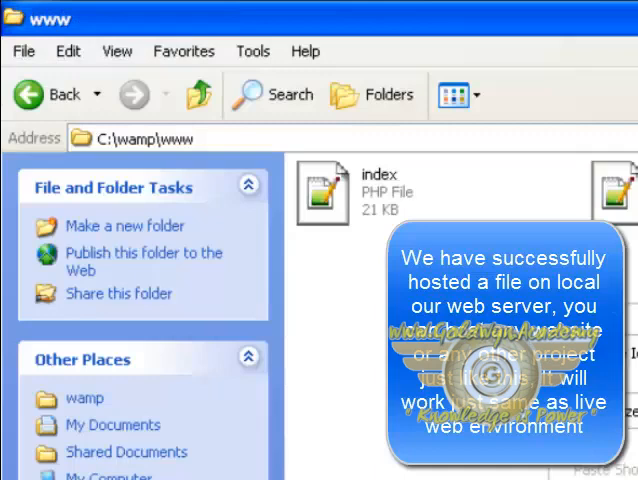
- Create a 'files' folder in www and move home.html into it
click(124, 224)
text(files)
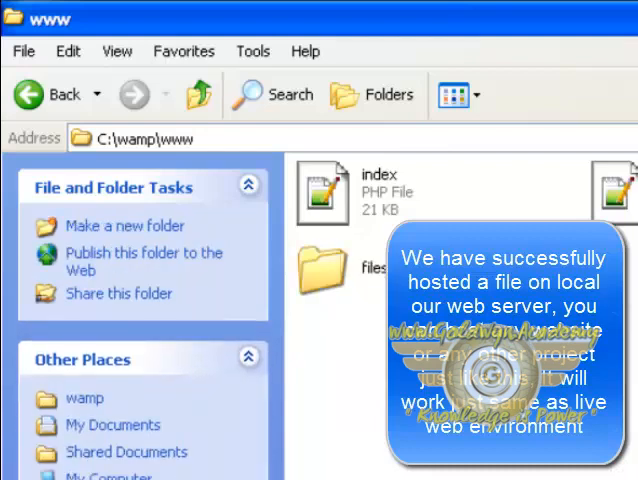
click(326, 190)
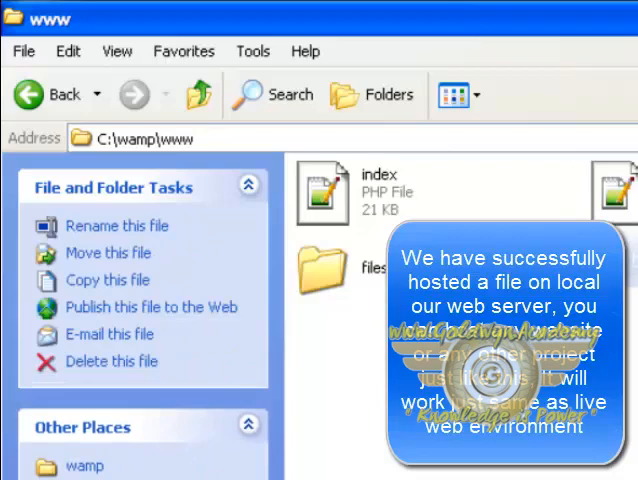
click(336, 270)
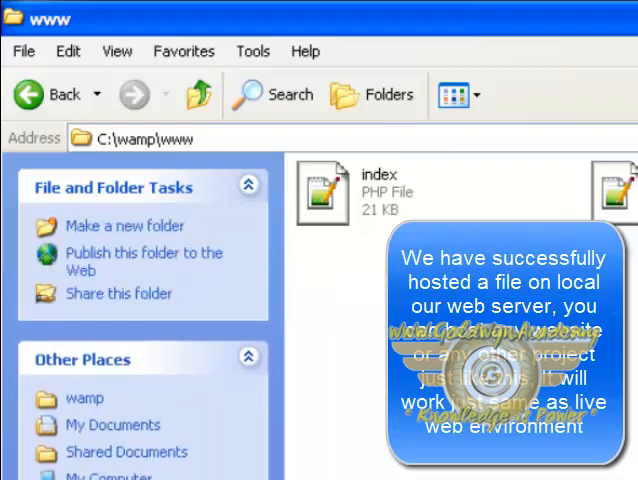